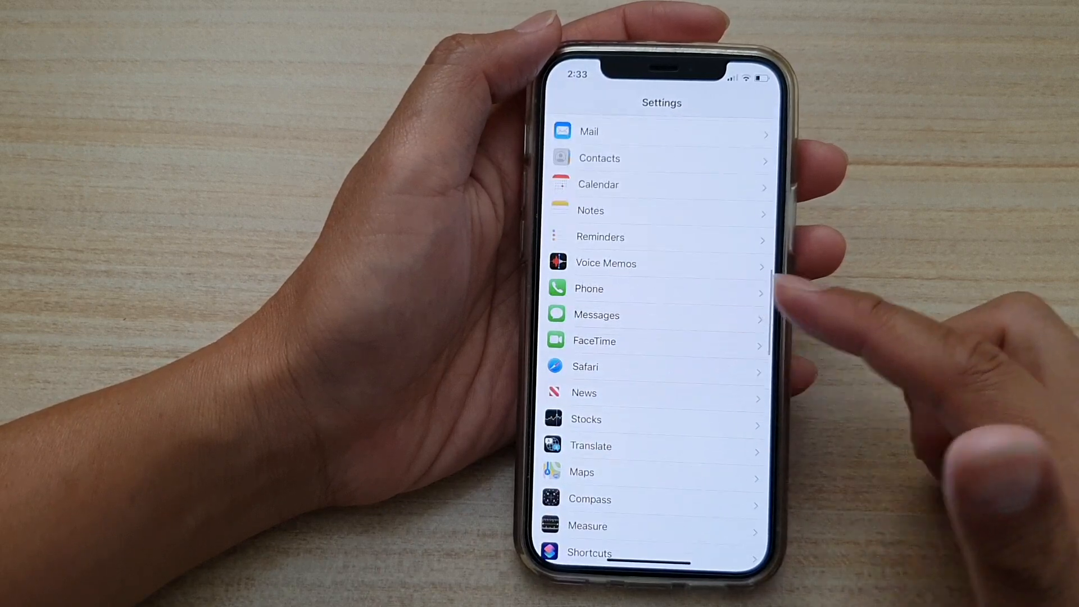
mouse_move(723, 289)
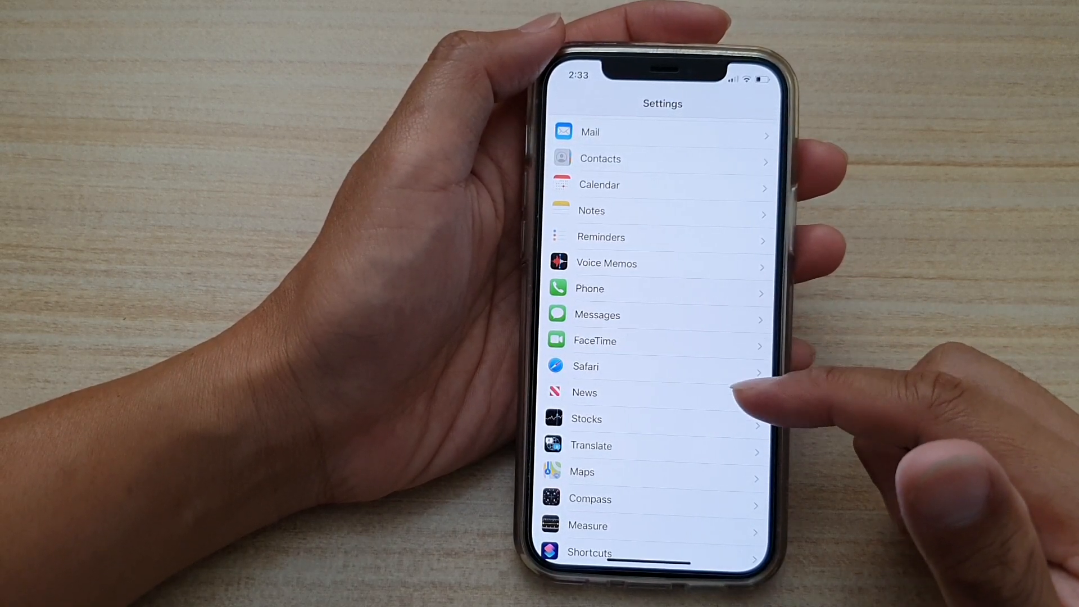
mouse_move(723, 386)
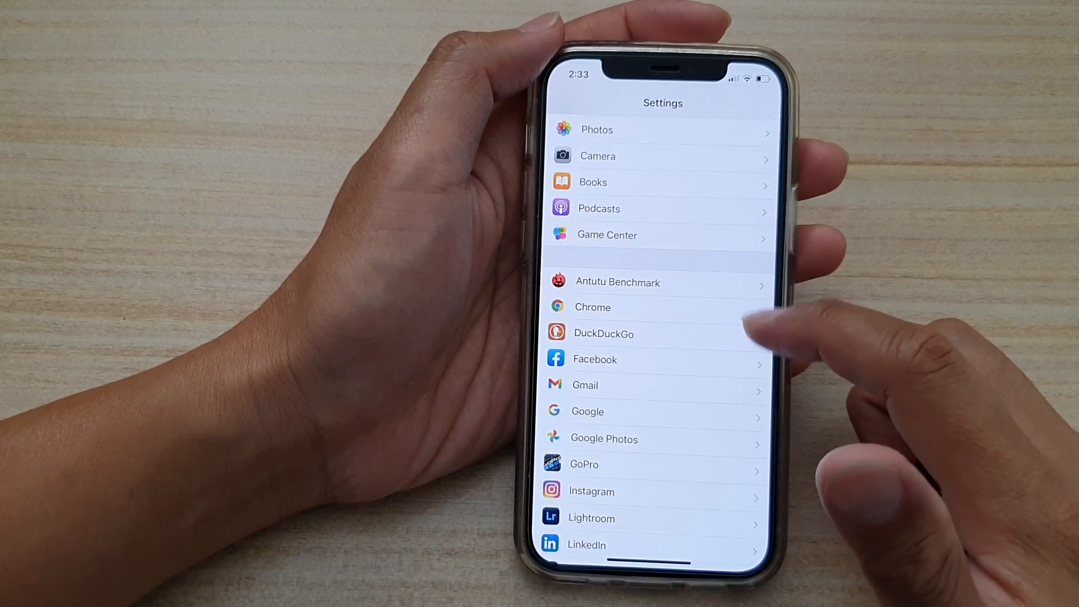
Reach DuckDuckGo's Default Browser App list showing Chrome, DuckDuckGo and Safari (checked).
left_click(603, 332)
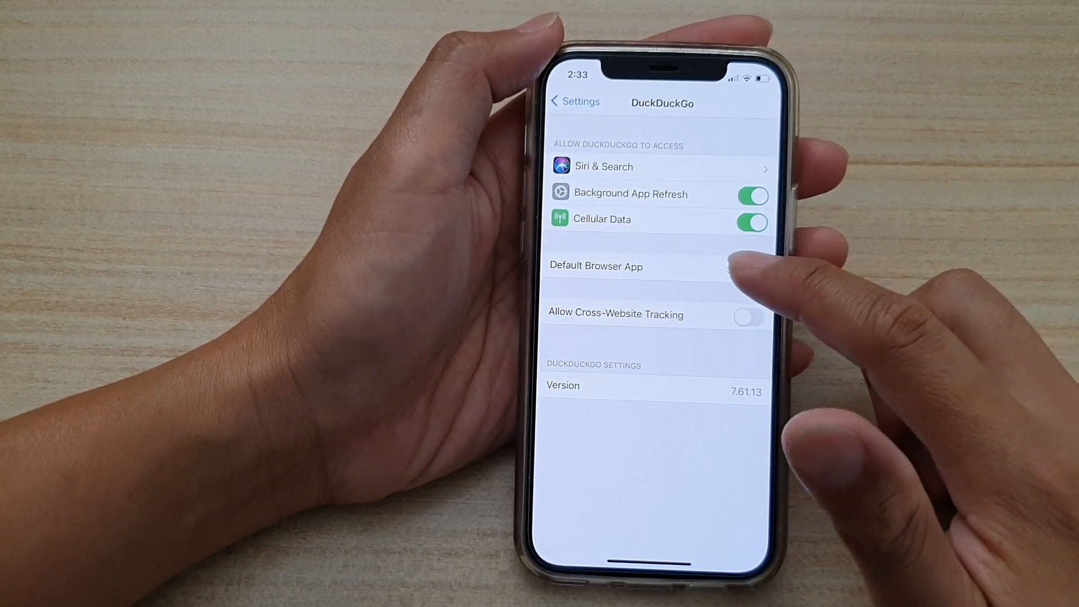
left_click(595, 266)
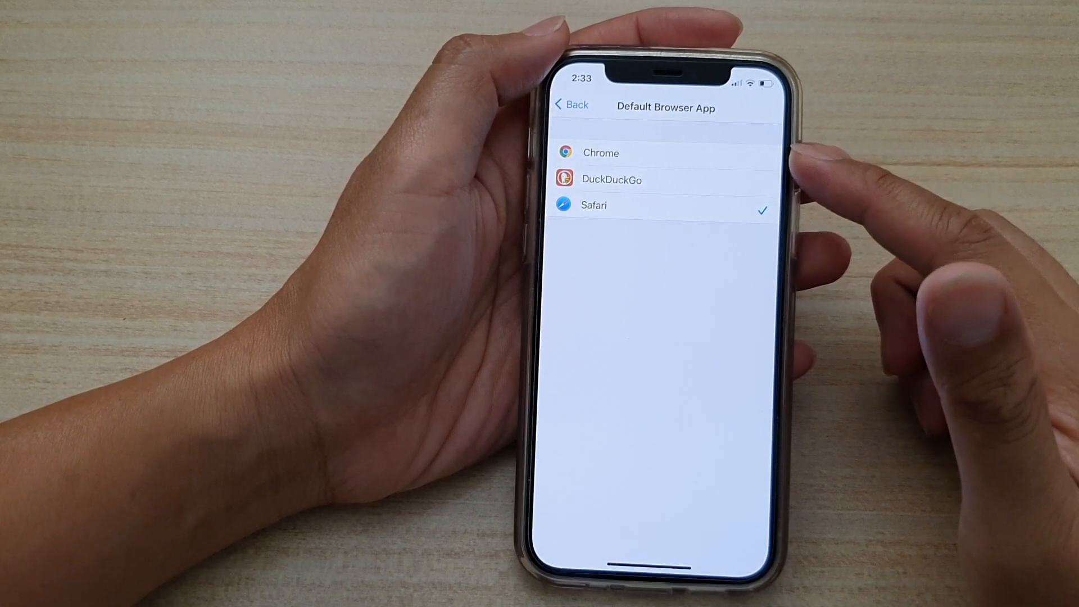
mouse_move(792, 185)
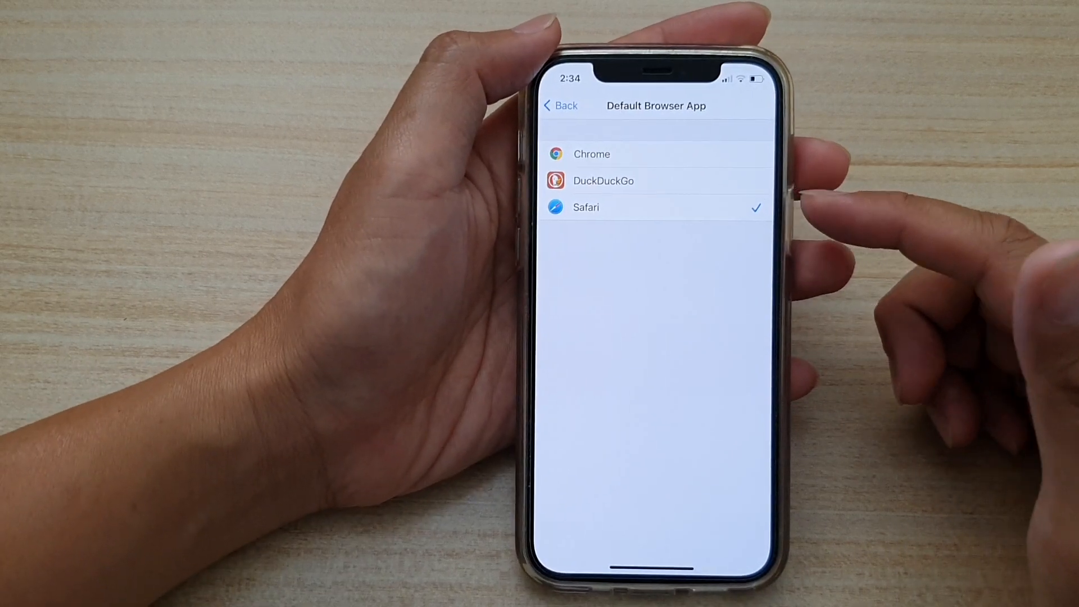
mouse_move(826, 206)
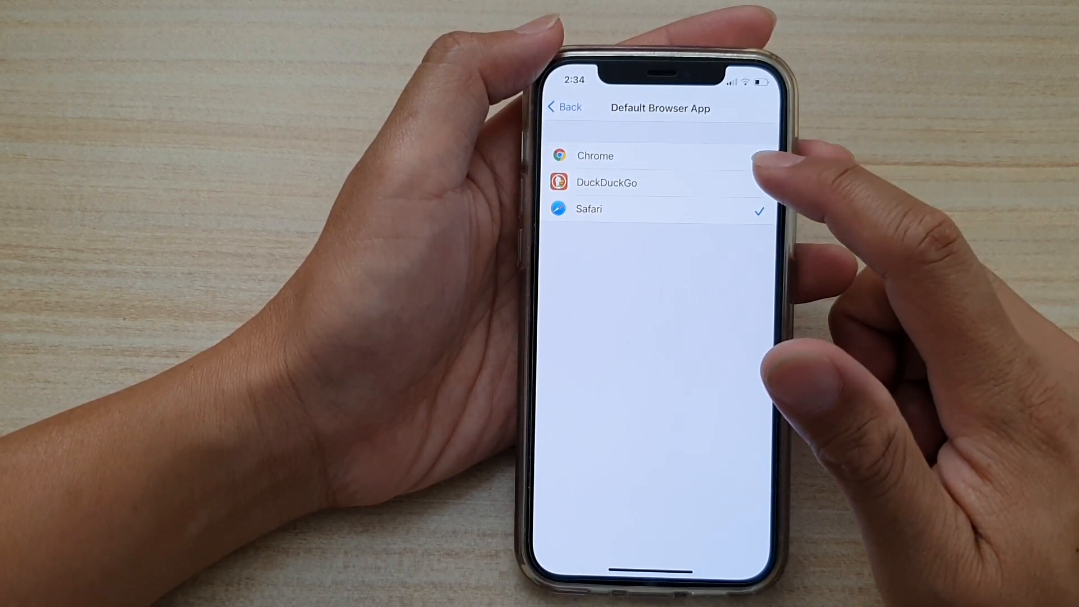
Make DuckDuckGo the default browser app instead of Safari.
left_click(609, 182)
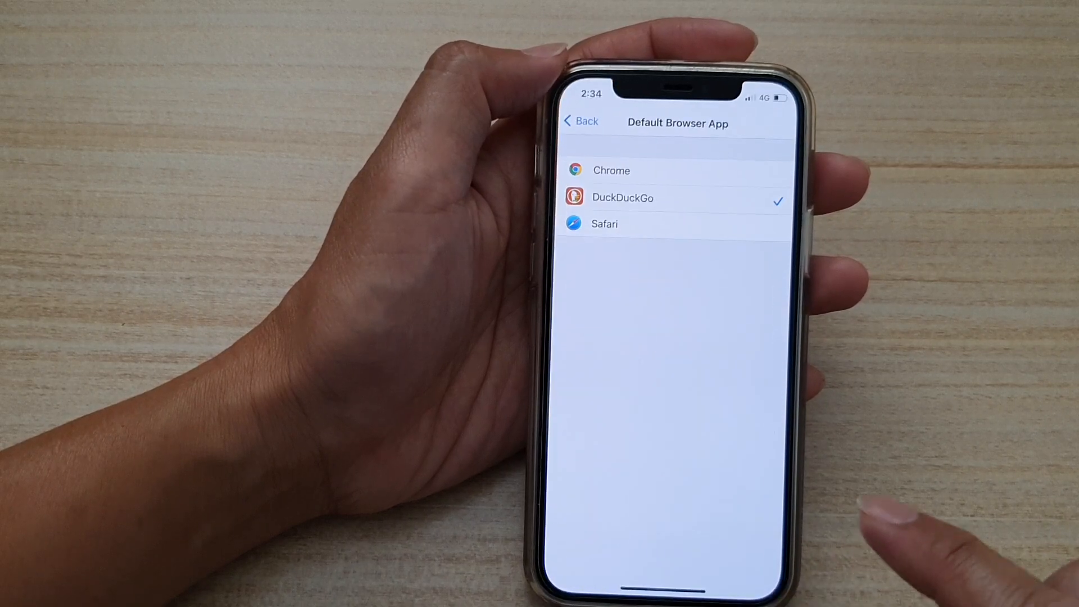
Make Chrome the default browser app, replacing DuckDuckGo.
left_click(611, 170)
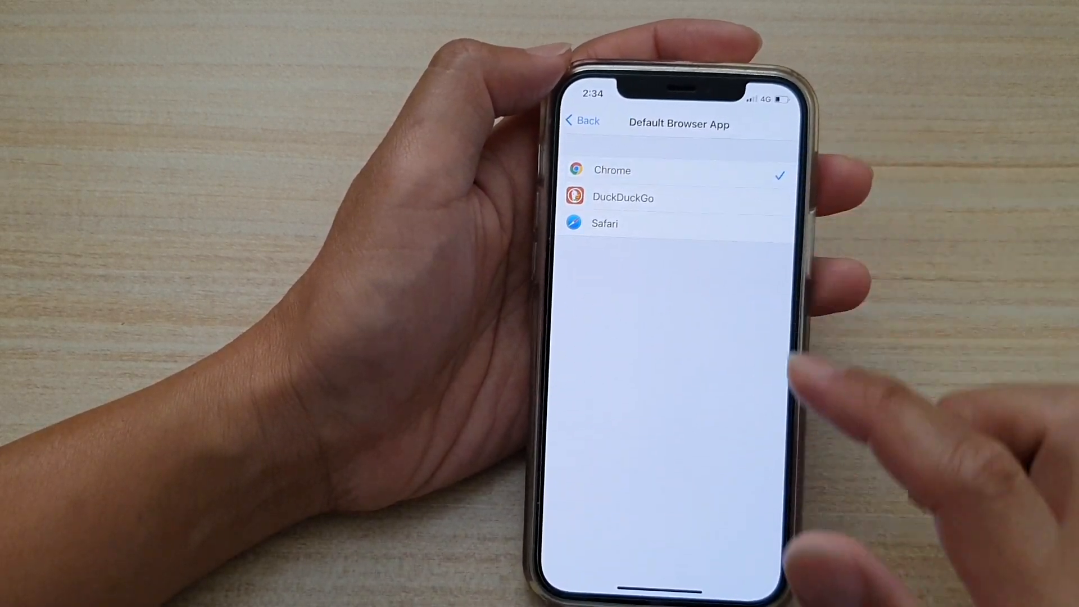